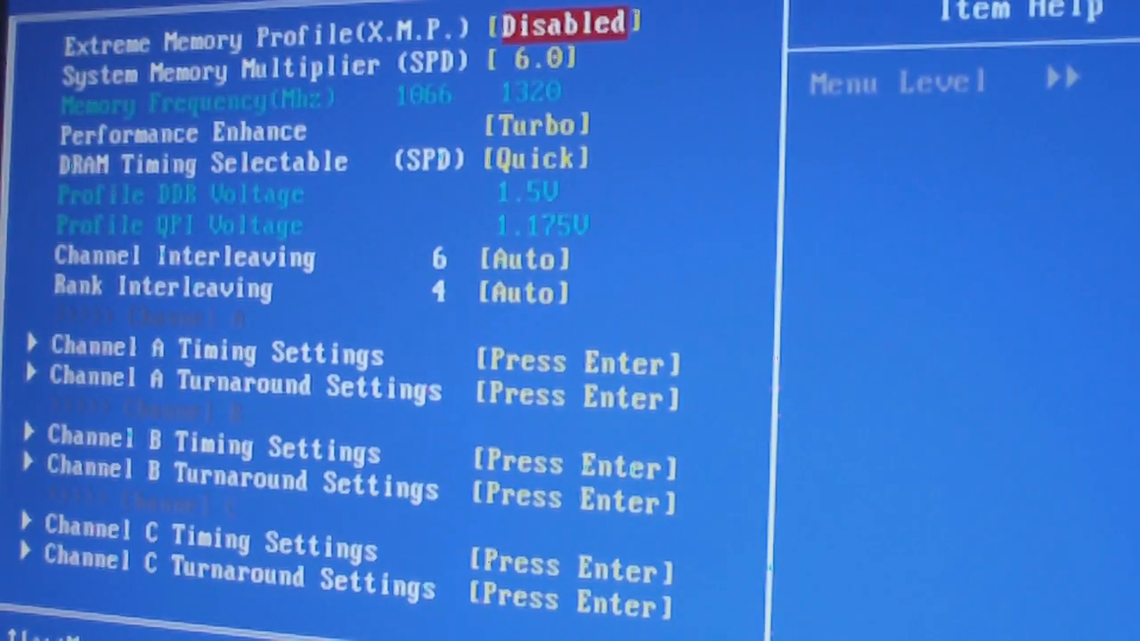
Review the Channel A timings (CAS 8-8-8-20) and return toward M.I.T. Current Status.
key("Down")
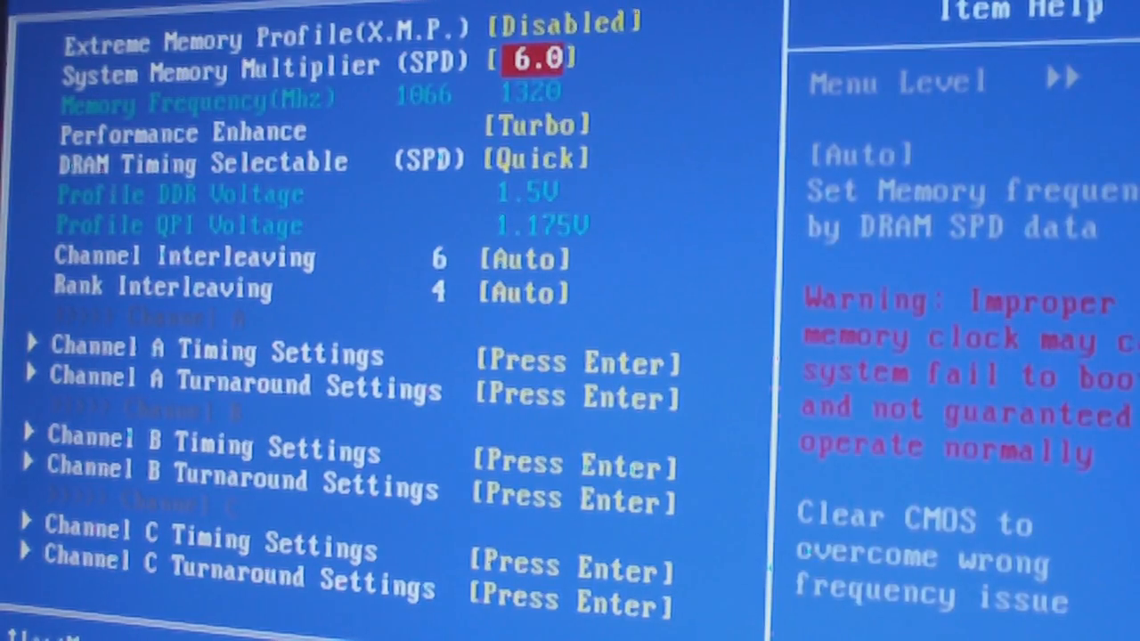
key("down")
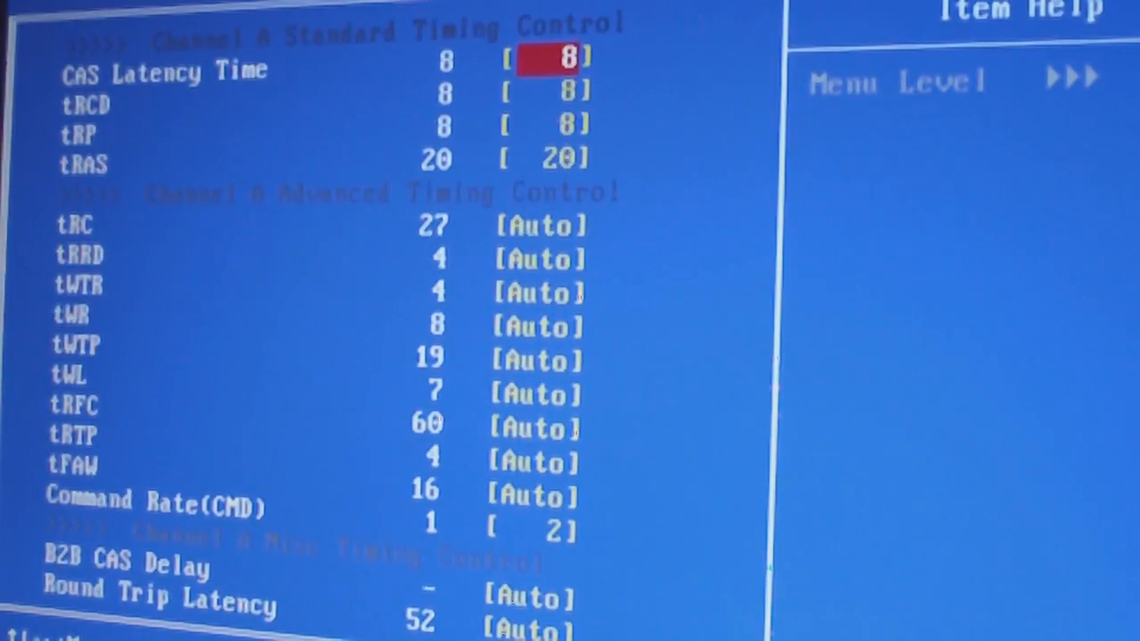
key("Down")
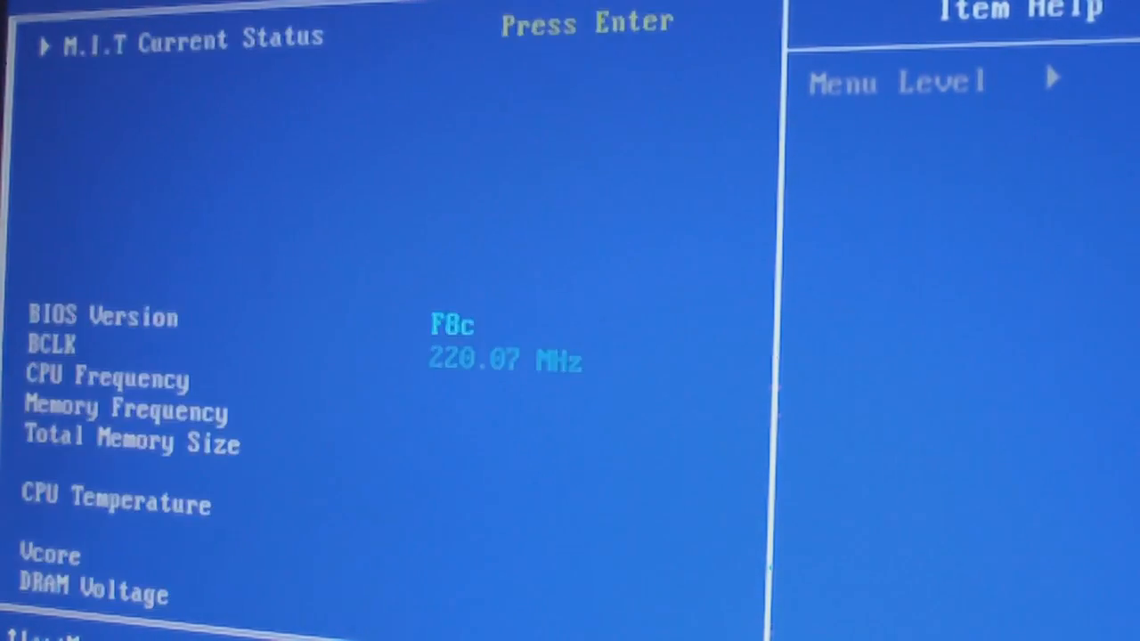
Leave M.I.T. status and reach PC Health Status showing voltages, temperatures and Smart FAN Control.
key("Escape")
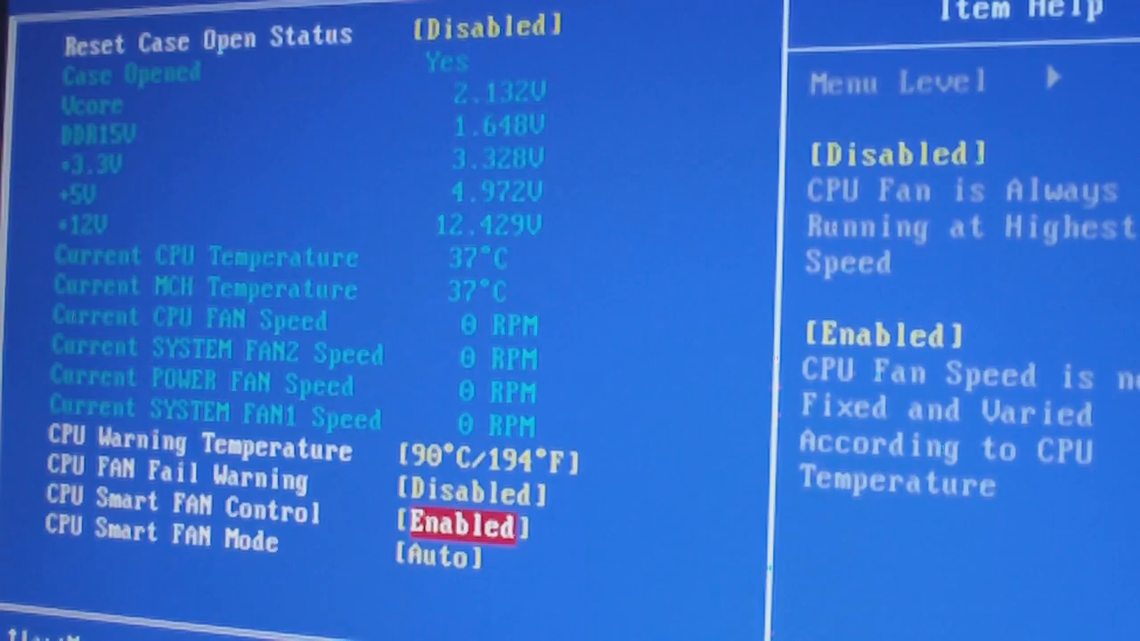
key("Up")
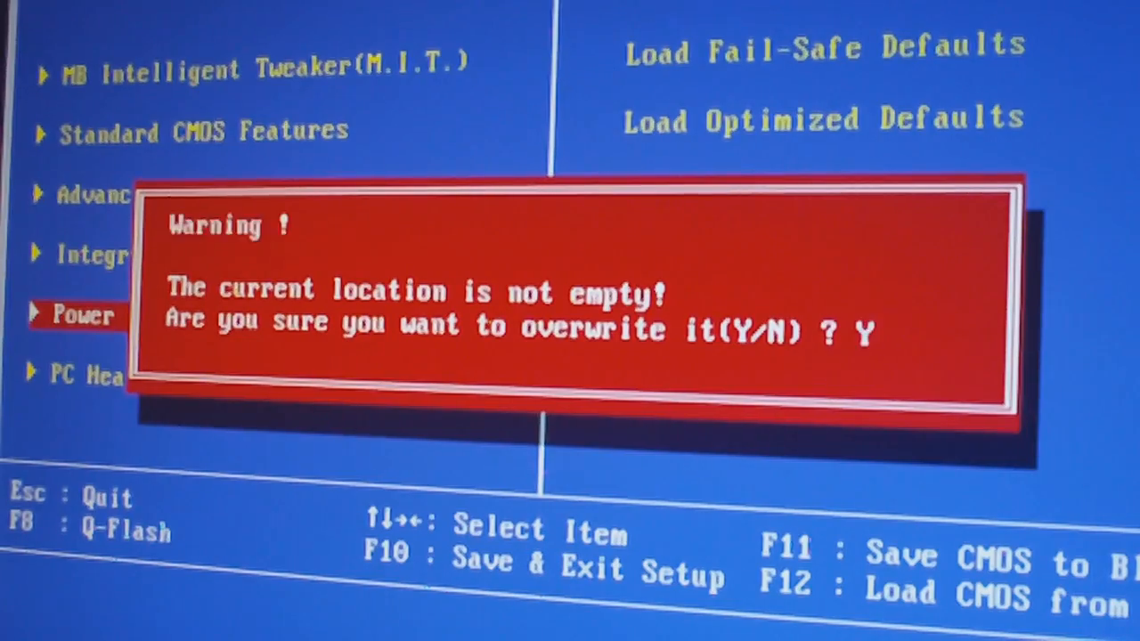
Overwrite CMOS Profile 1 with the current overclock, naming it 4.6ghz.
key("y")
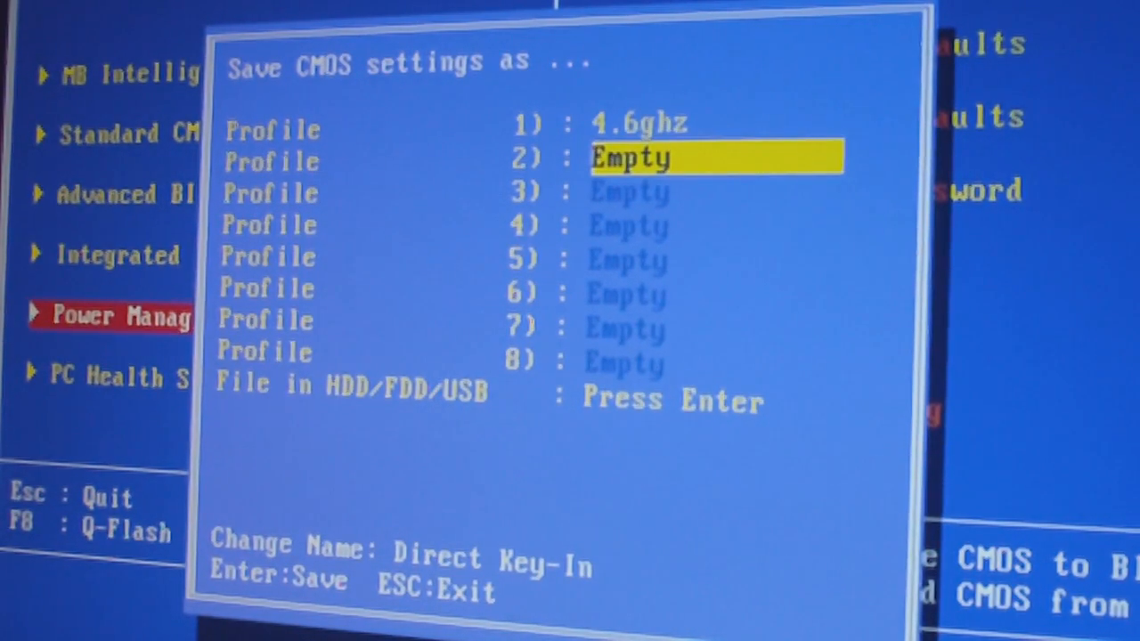
key("Up")
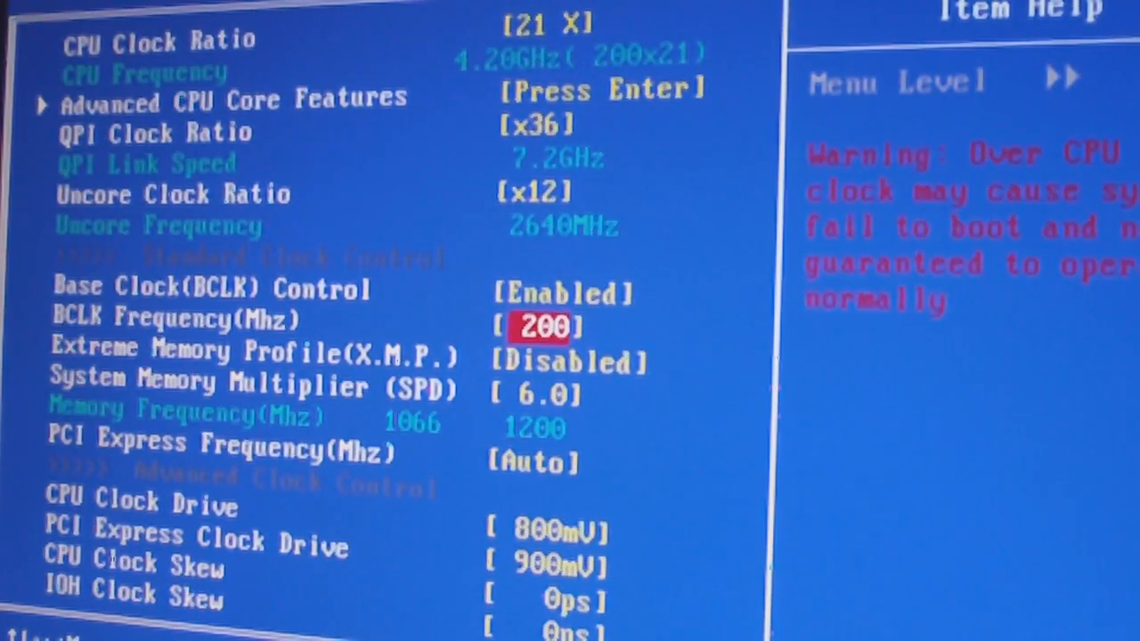
Set the Uncore Clock Ratio to x15 for a 3000 MHz uncore frequency.
key("down")
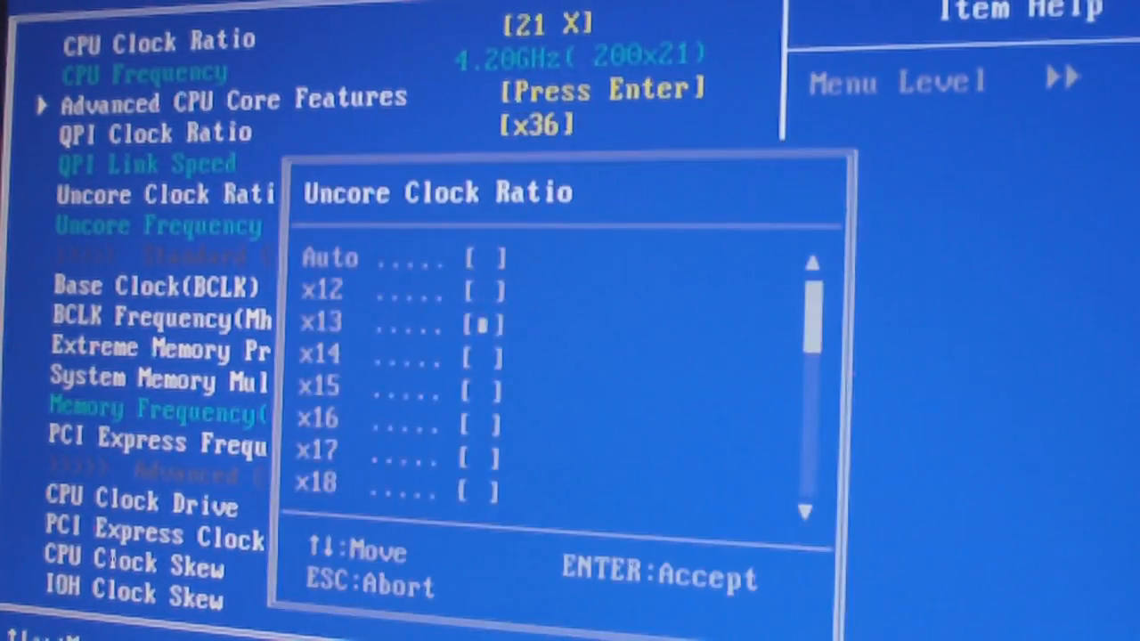
key("Enter")
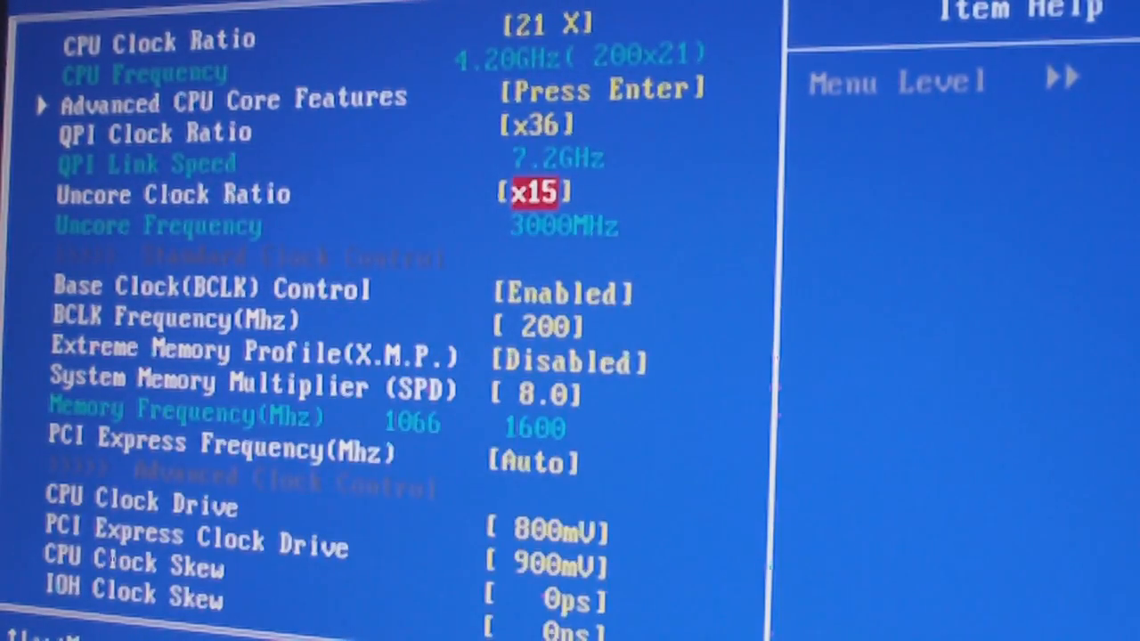